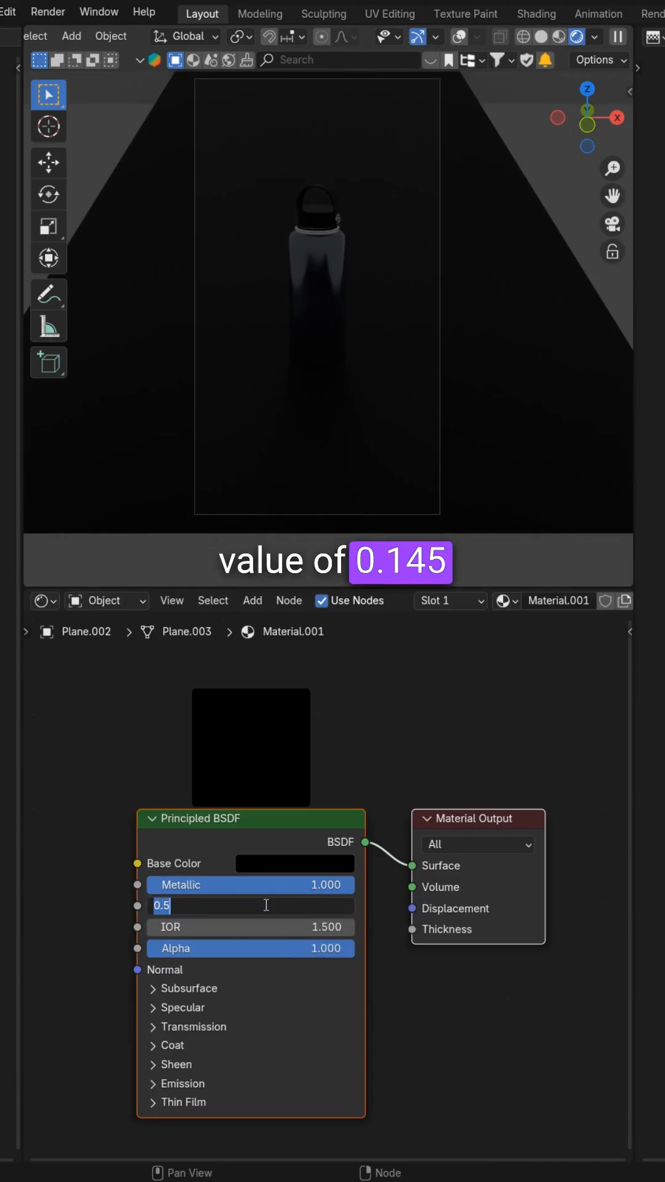
Lower the black floor material's roughness and make the backdrop plane's Base Color orange.
left_click(504, 601)
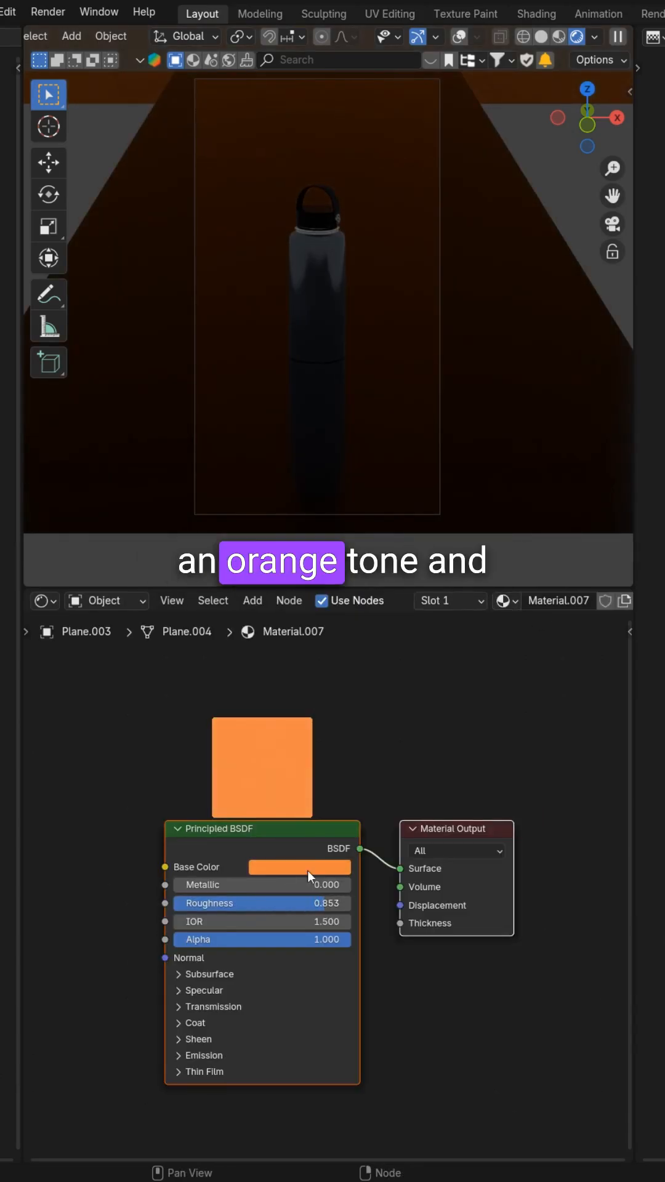
left_click(43, 601)
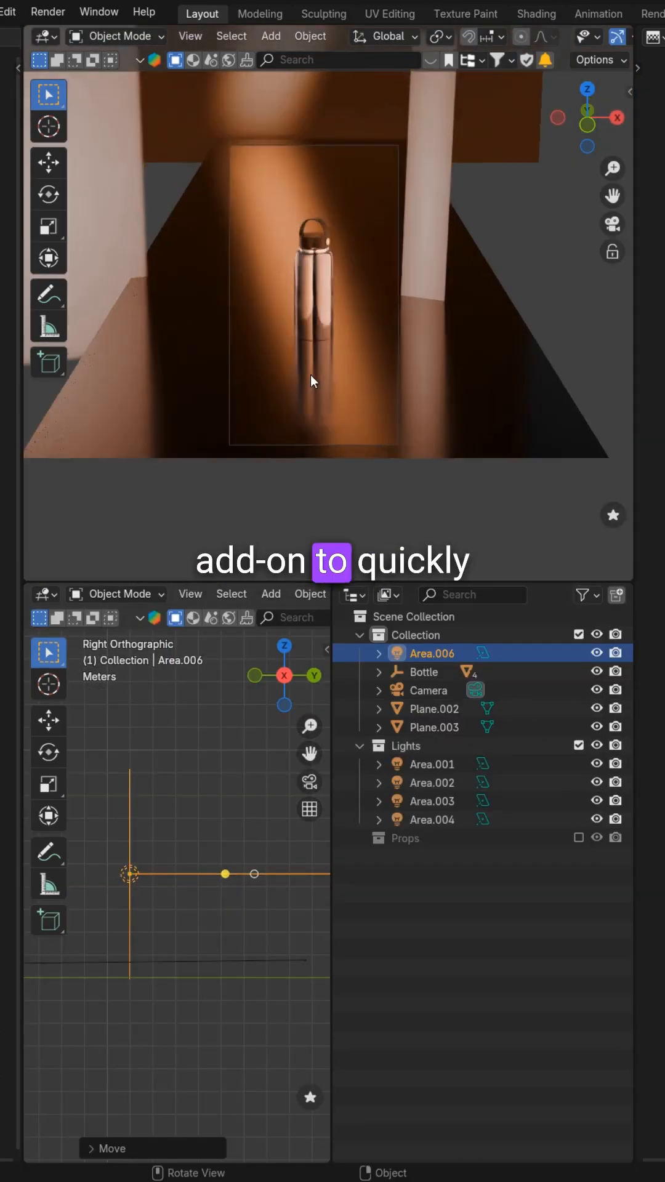
Select the floor plane beneath the bottle lit by the warm orange area-light gradients.
left_click(433, 709)
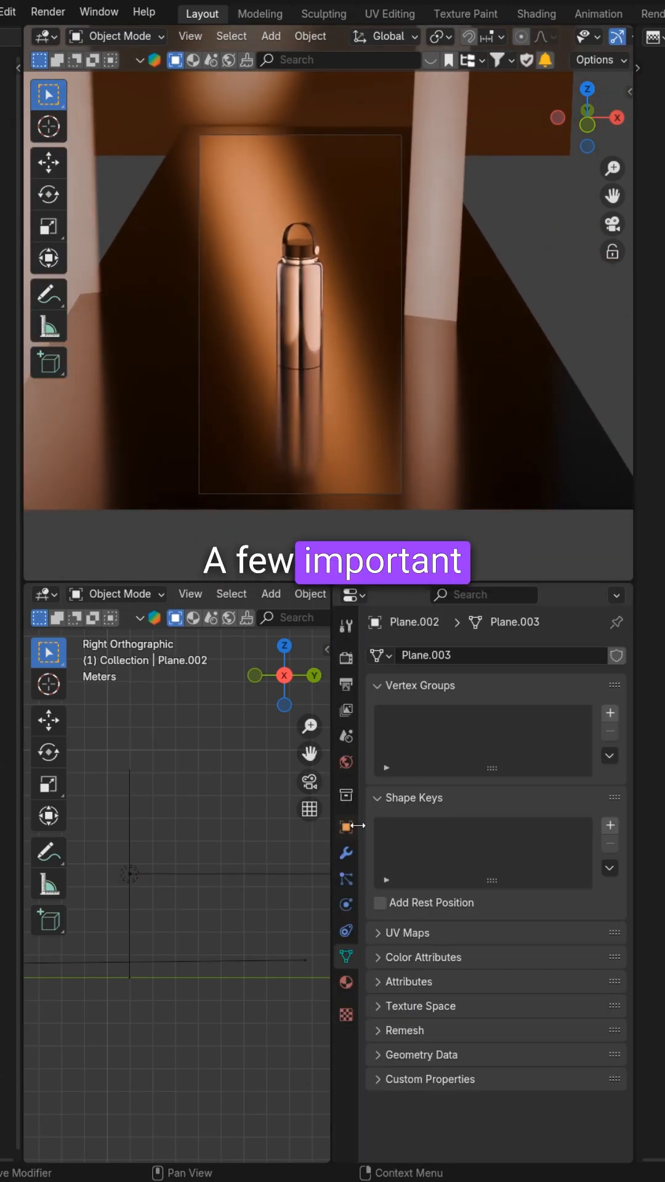
Uncheck Glossy under Plane.002's Ray Visibility so the floor drops out of reflections.
left_click(345, 827)
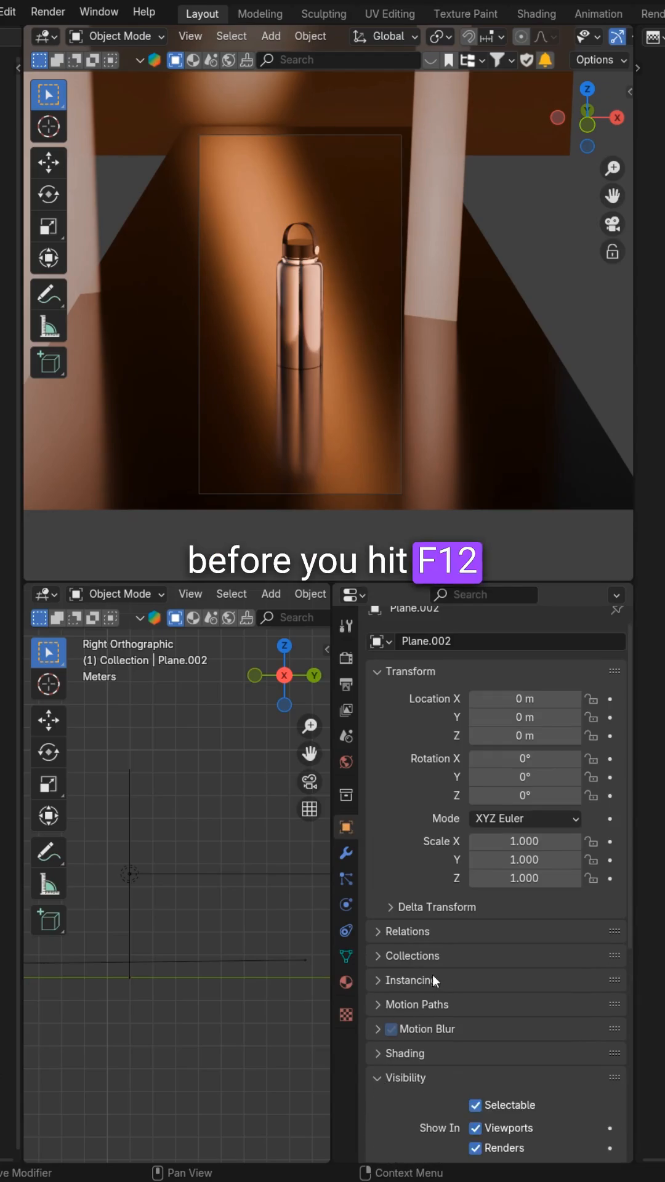
scroll("down", 3)
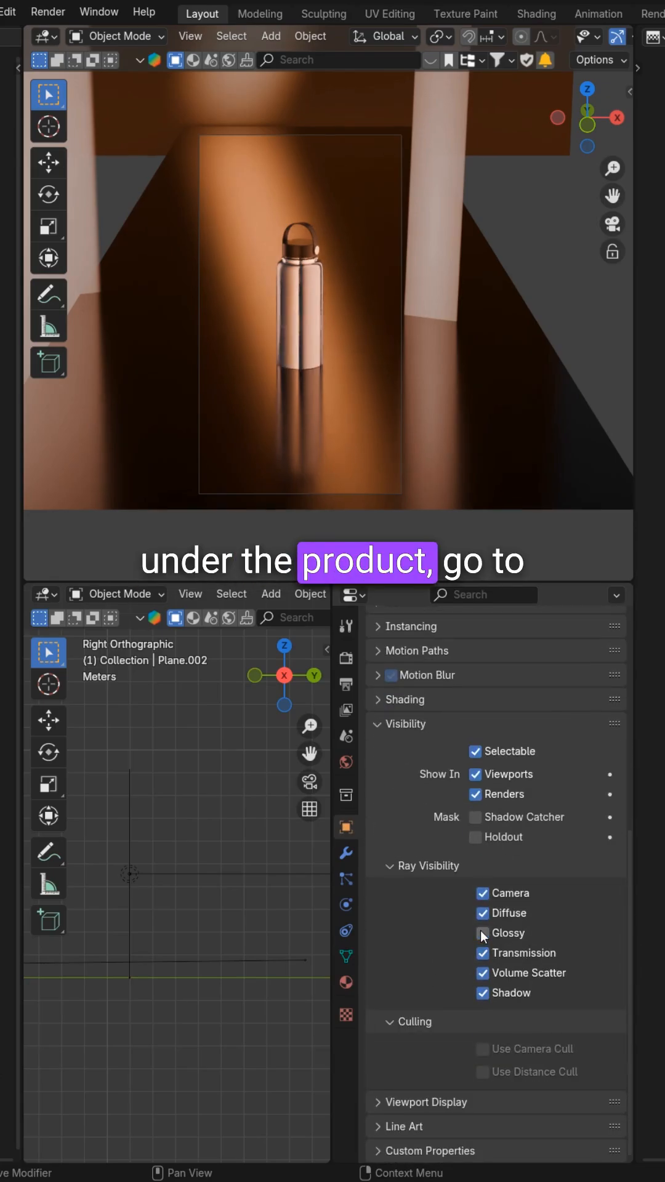
left_click(483, 934)
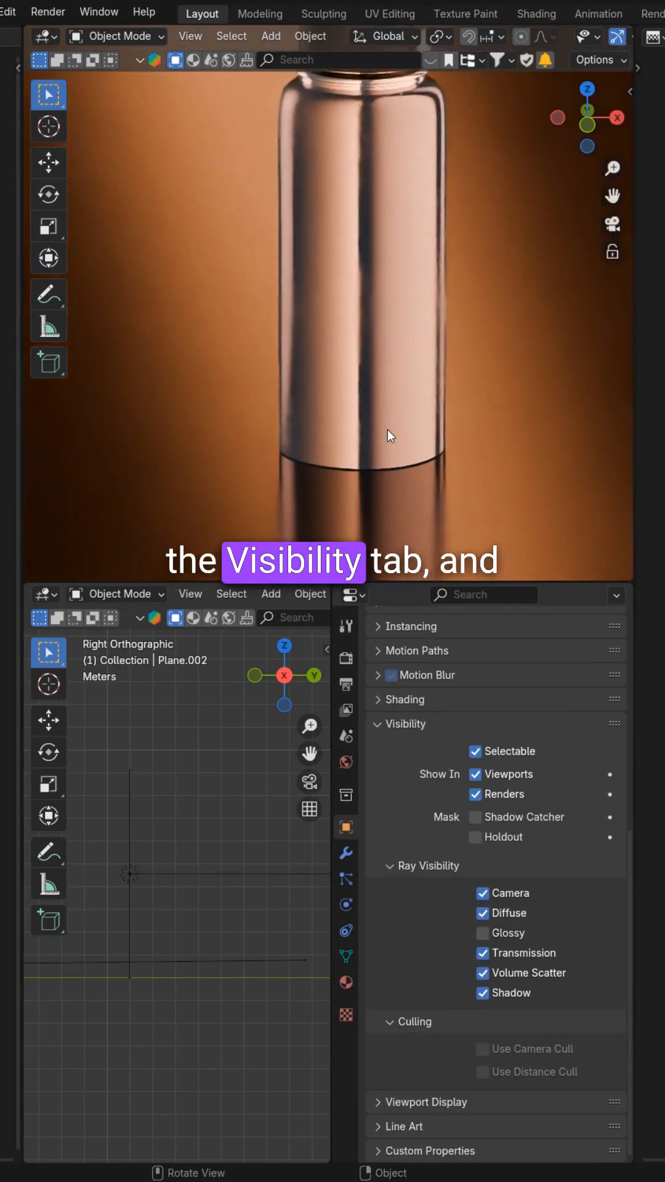
left_click(482, 933)
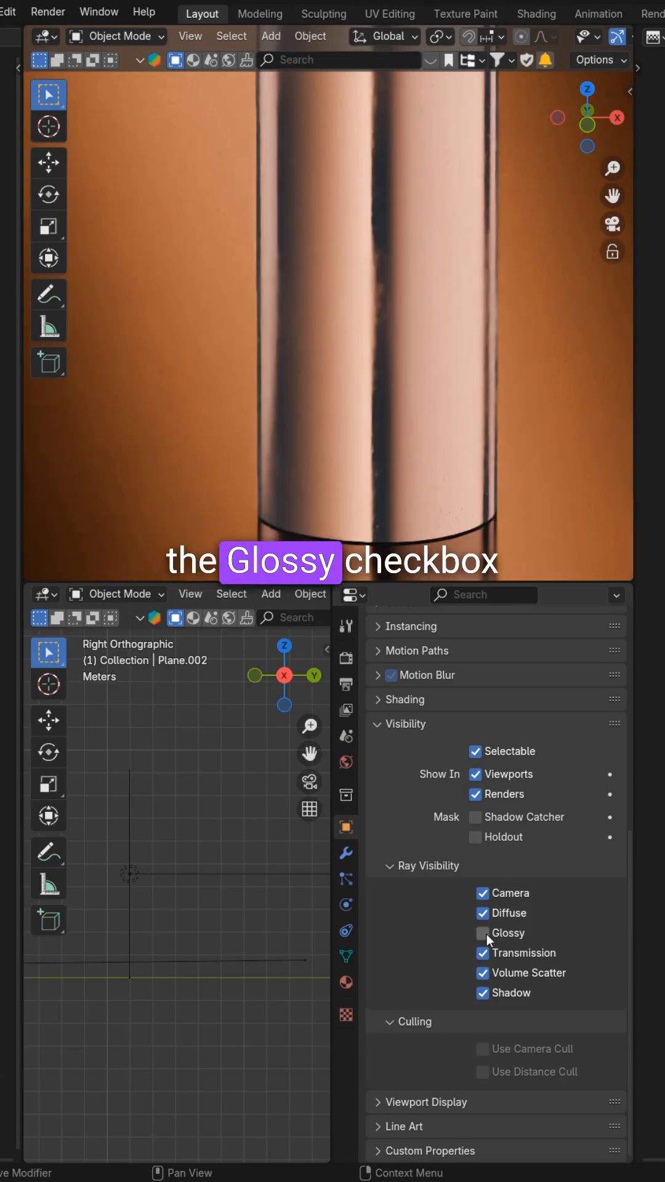